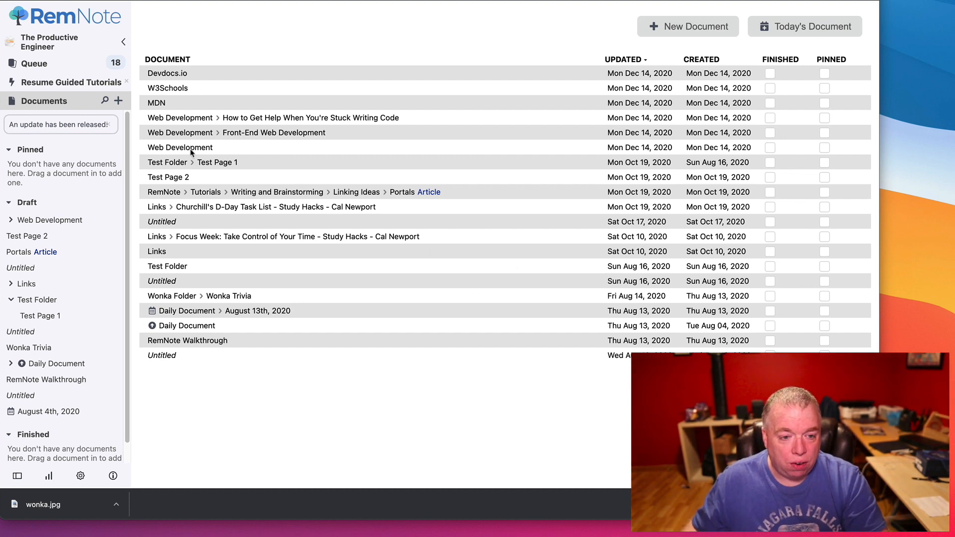
Step: Open Front-End Web Development from the Web Development folder in the Documents list
{"action": "left_click", "coordinate": [179, 147]}
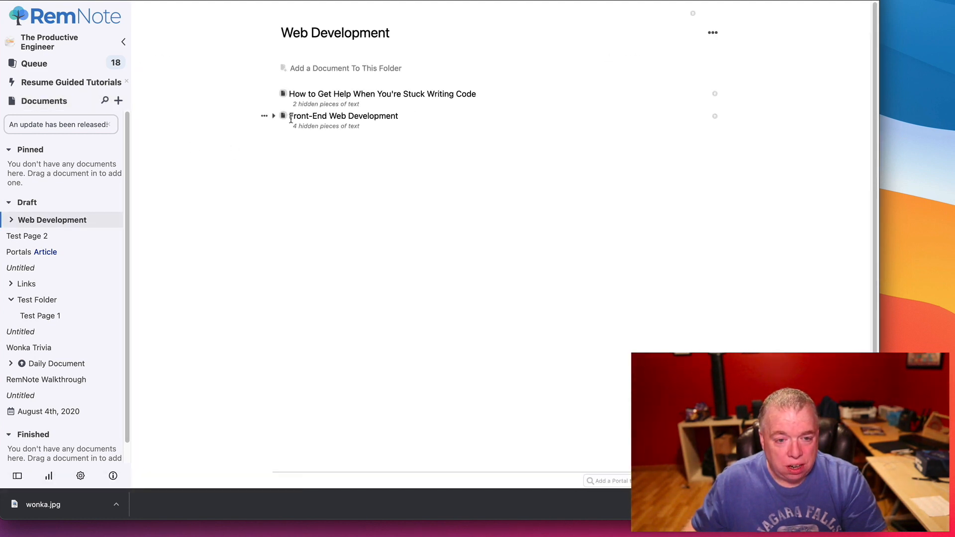
{"action": "left_click", "coordinate": [282, 116]}
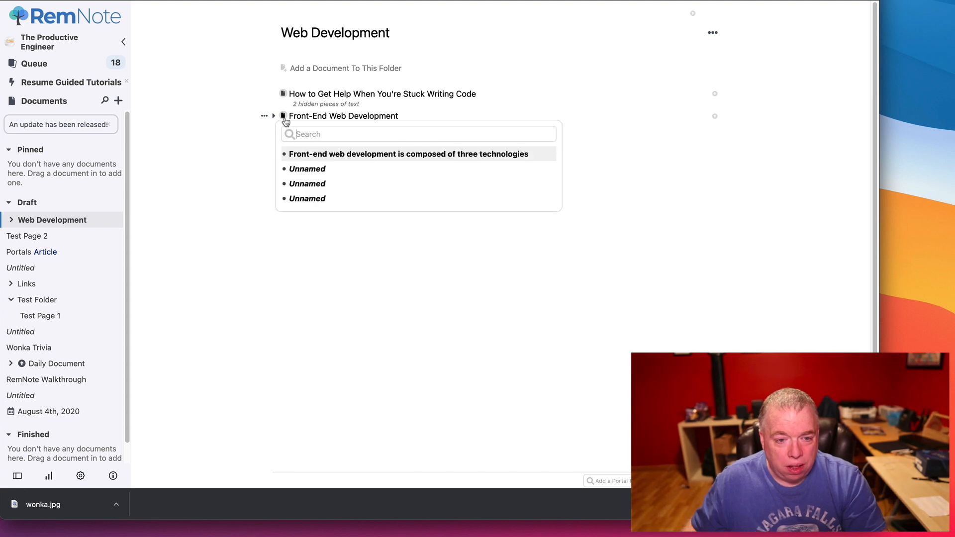
{"action": "left_click", "coordinate": [343, 116]}
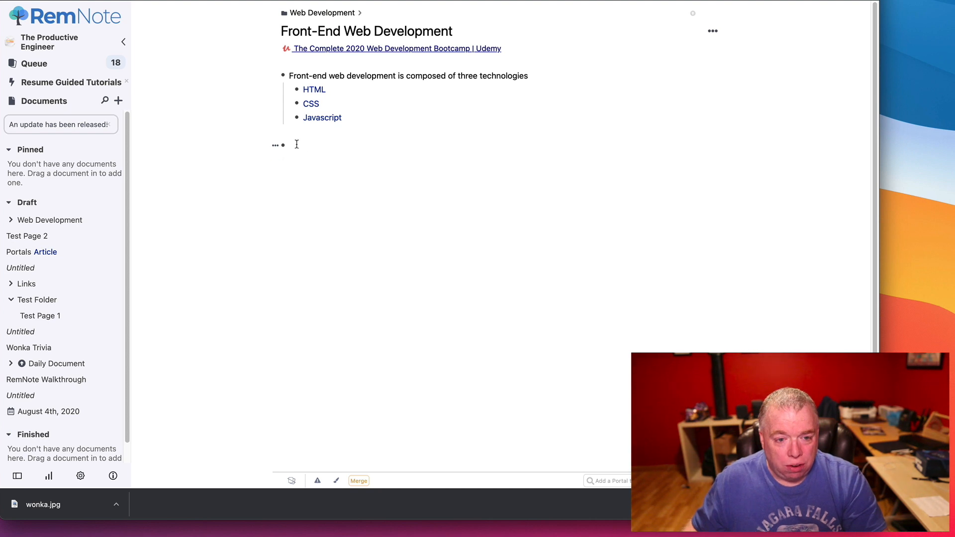
Step: Add a Wonka Trivia portal on a new line below the HTML, CSS and Javascript notes
{"action": "left_click", "coordinate": [296, 146]}
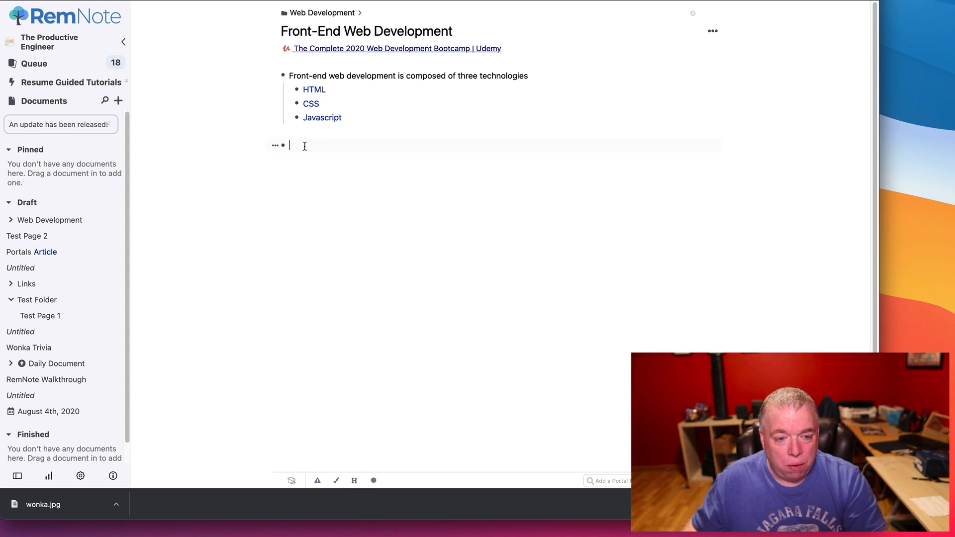
{"action": "mouse_move", "coordinate": [514, 147]}
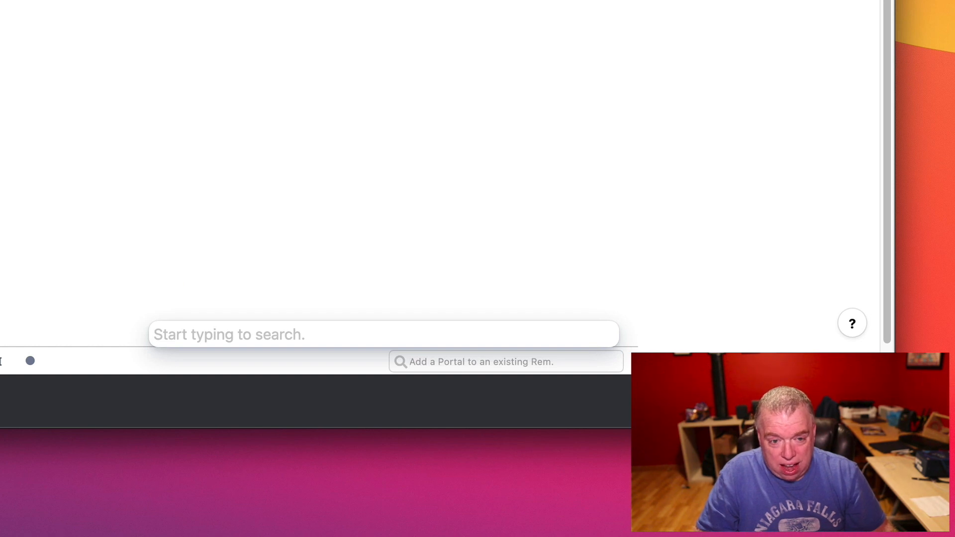
{"action": "type", "text": "t"}
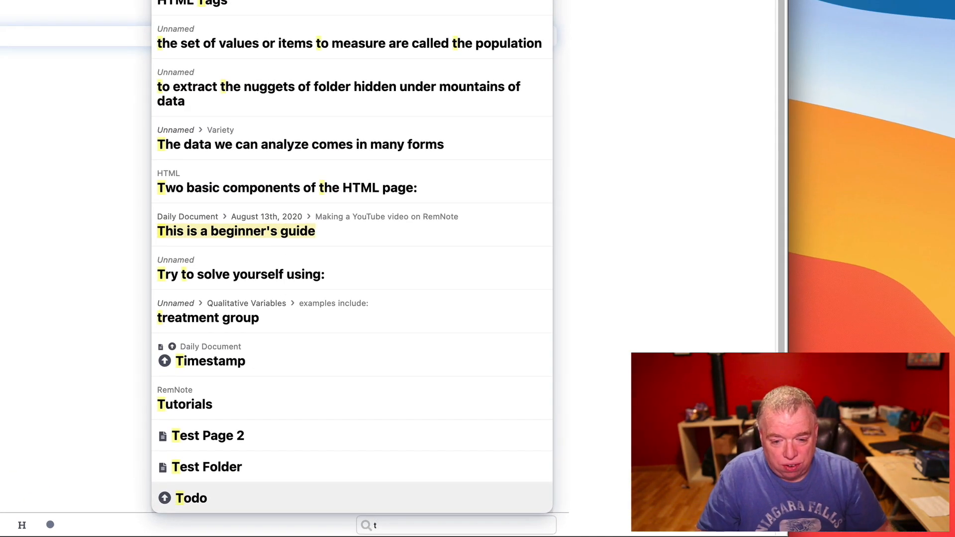
{"action": "type", "text": "wonka"}
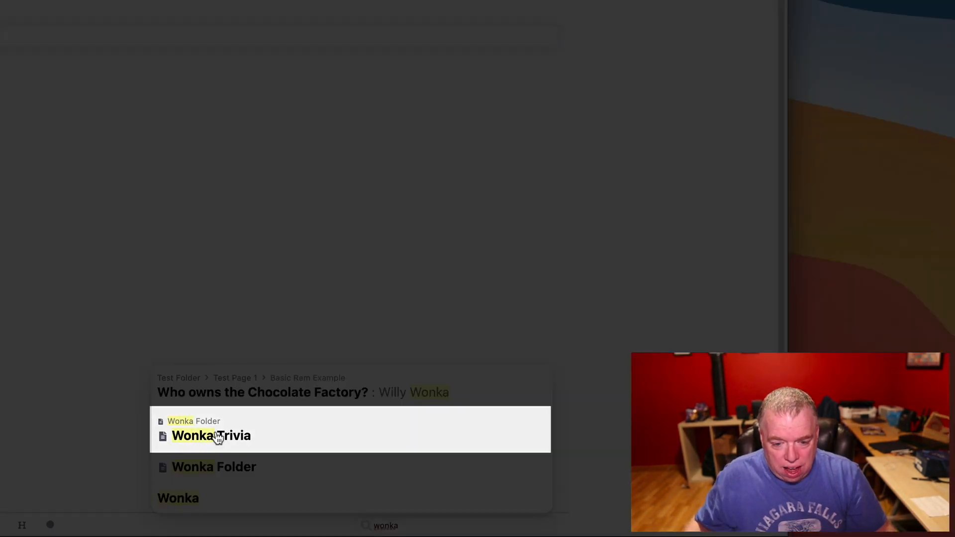
{"action": "left_click", "coordinate": [211, 435]}
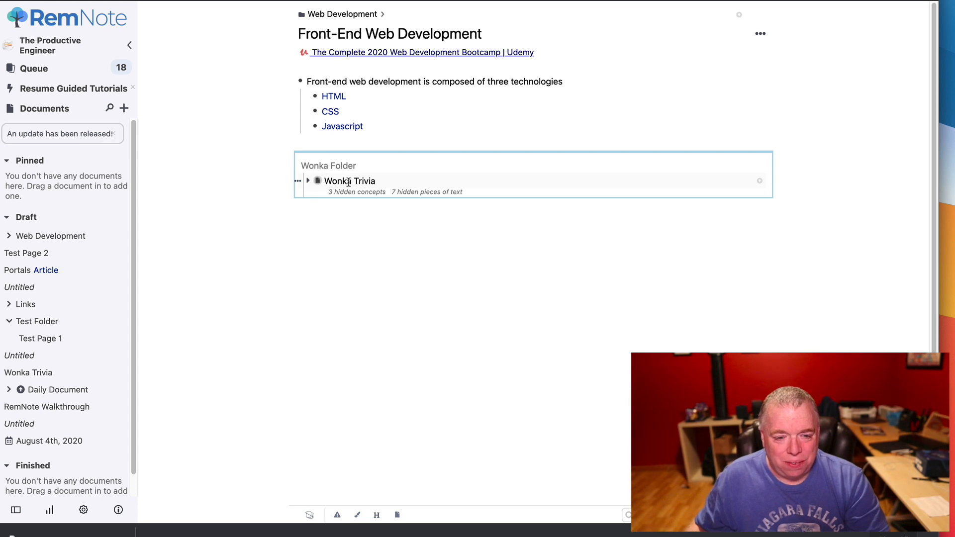
Step: Expand the Wonka Trivia portal and type a new line inside it
{"action": "left_click", "coordinate": [308, 181]}
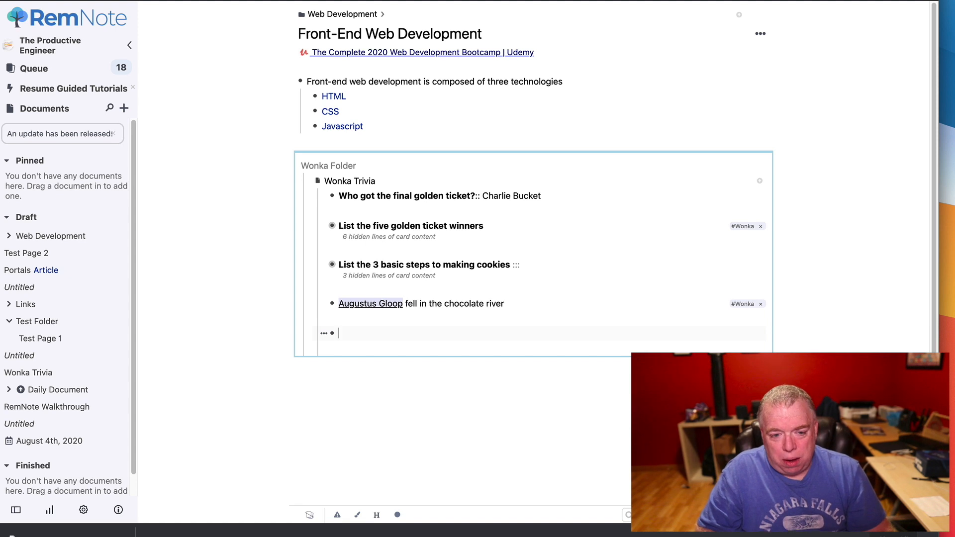
{"action": "type", "text": "Thi"}
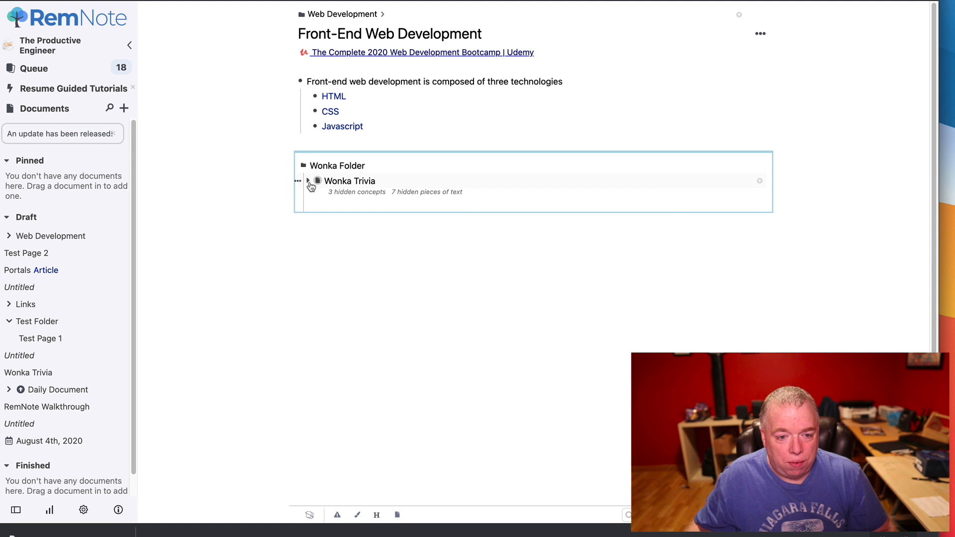
Step: Open the original Wonka Trivia document and check the new line 'This is something new'
{"action": "left_click", "coordinate": [309, 183]}
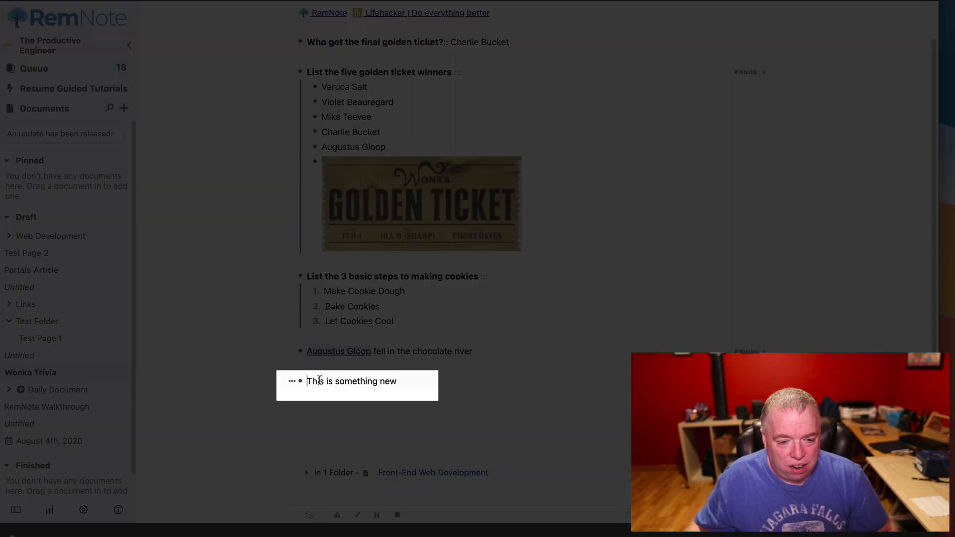
{"action": "double_click", "coordinate": [352, 380]}
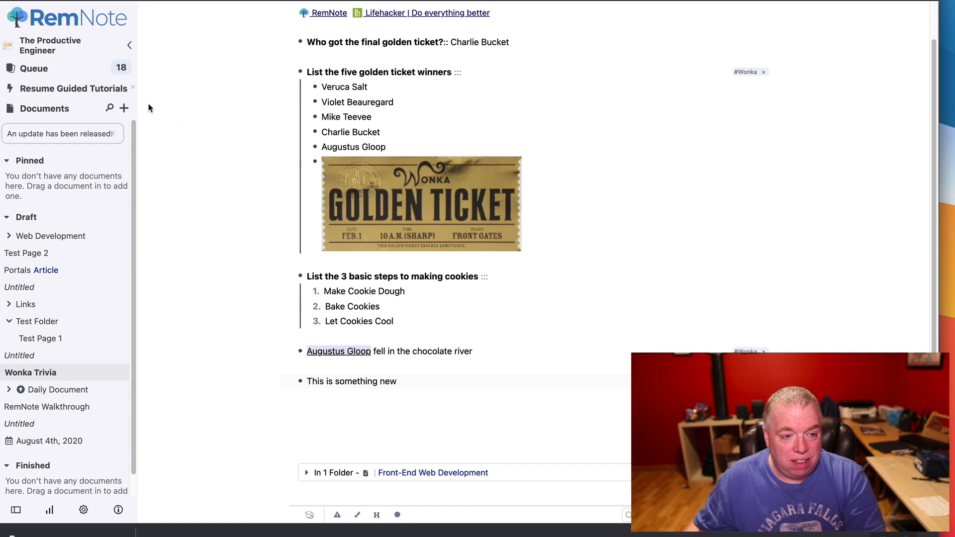
{"action": "left_click", "coordinate": [124, 109]}
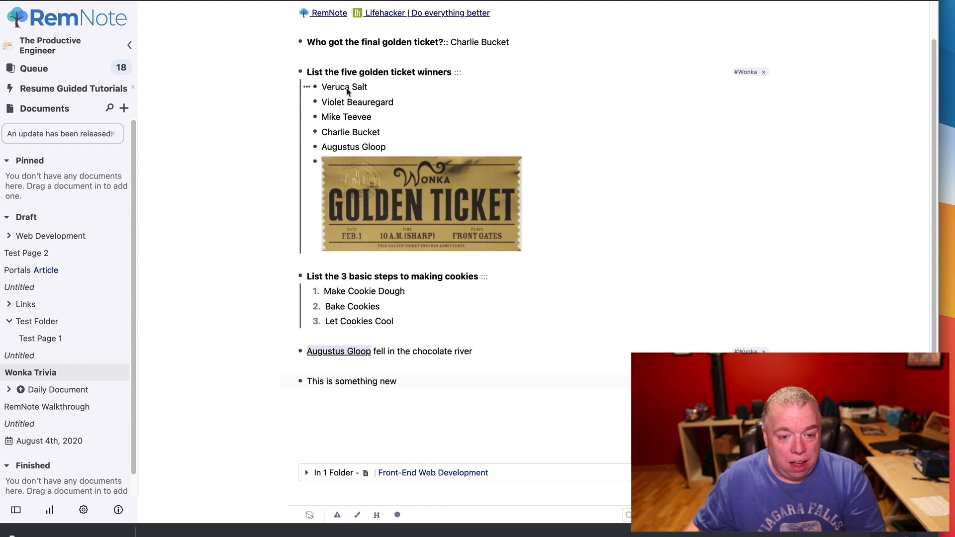
{"action": "mouse_move", "coordinate": [51, 236]}
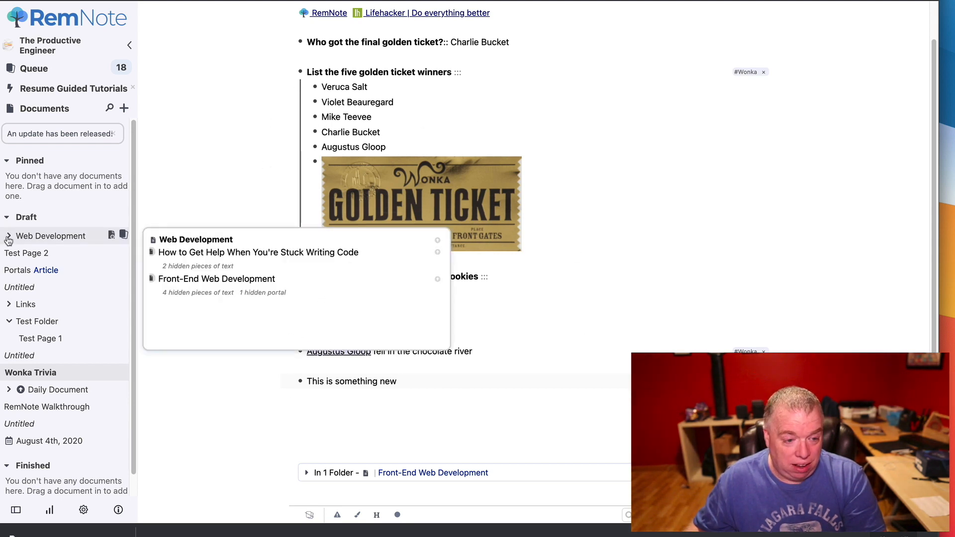
Step: Open the How to Get Help When You're Stuck Writing Code document in Web Development
{"action": "left_click", "coordinate": [217, 278]}
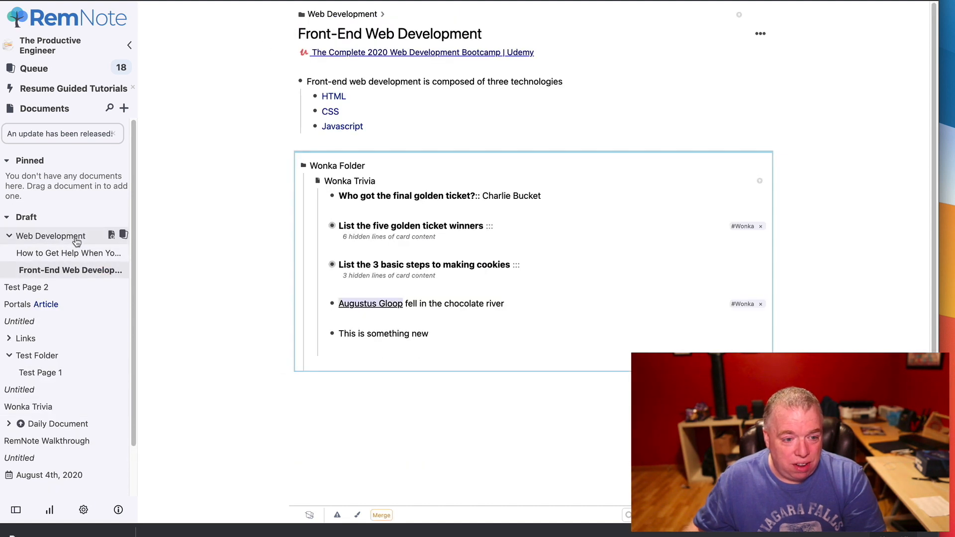
{"action": "left_click", "coordinate": [342, 13]}
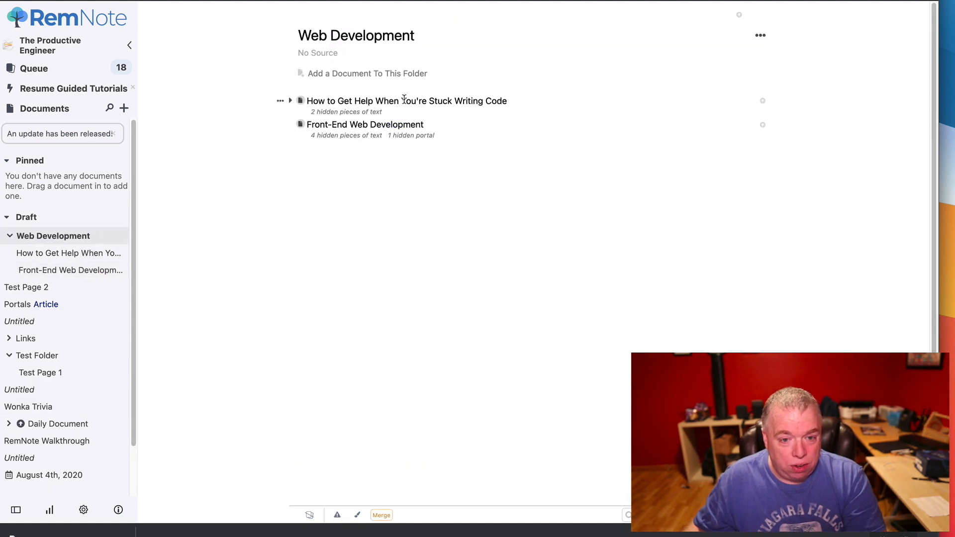
{"action": "left_click", "coordinate": [407, 100]}
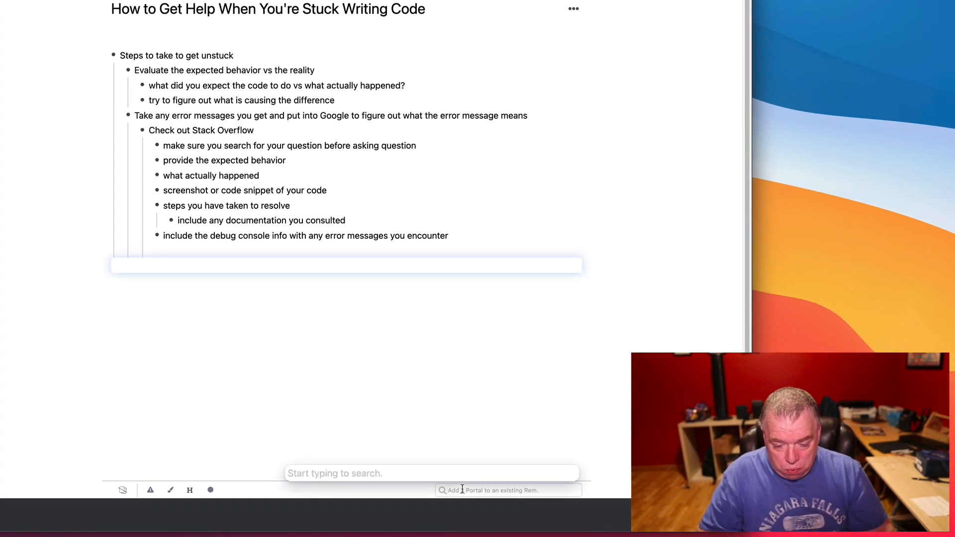
Step: Embed the Wonka Trivia portal there and add 'here is another item' inside it
{"action": "type", "text": "wonka"}
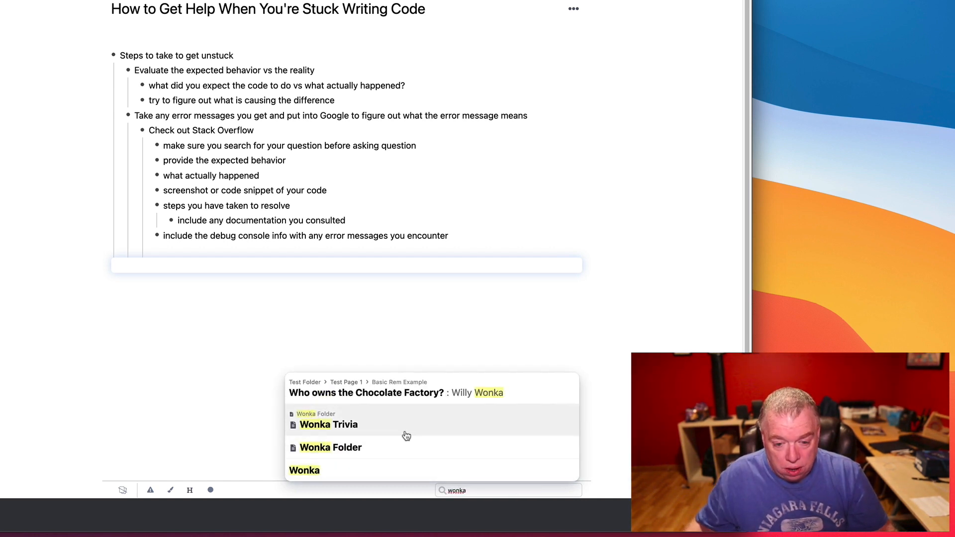
{"action": "left_click", "coordinate": [328, 425]}
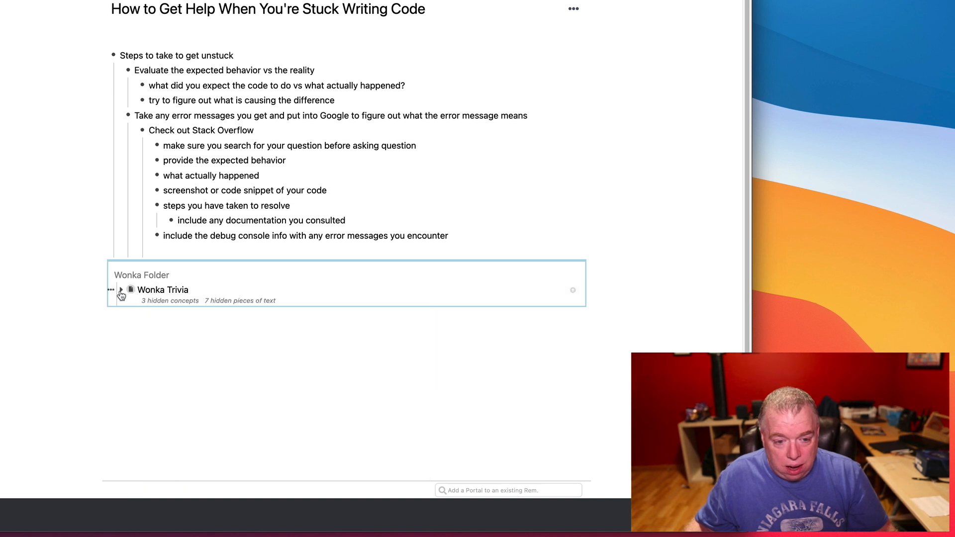
{"action": "left_click", "coordinate": [122, 289]}
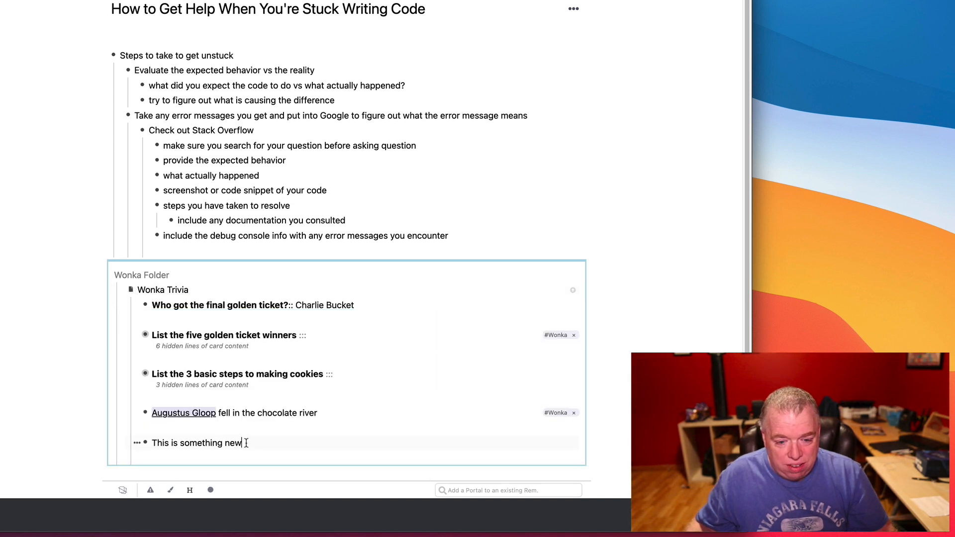
{"action": "type", "text": "her"}
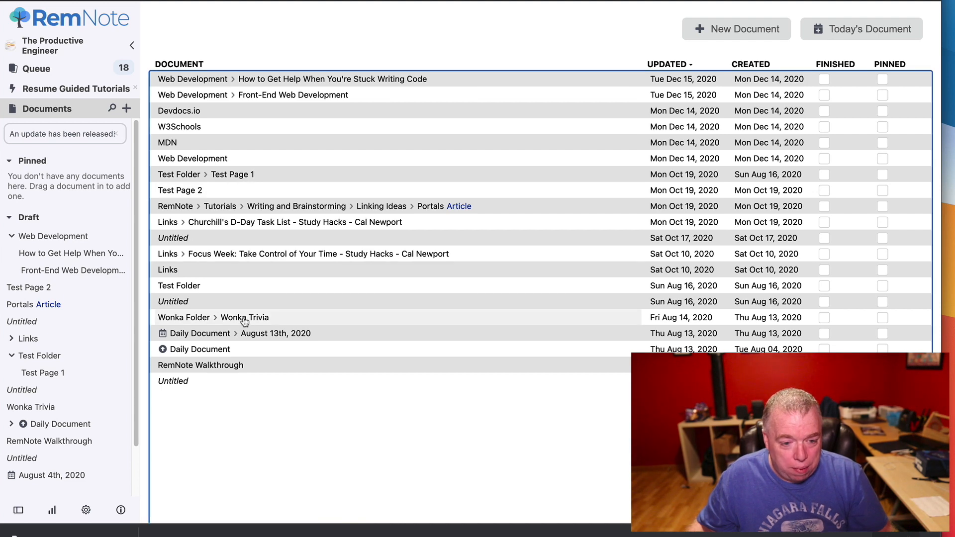
Step: Return to Front-End Web Development and refold the Wonka Trivia portal to show 'here is another item'
{"action": "left_click", "coordinate": [244, 317]}
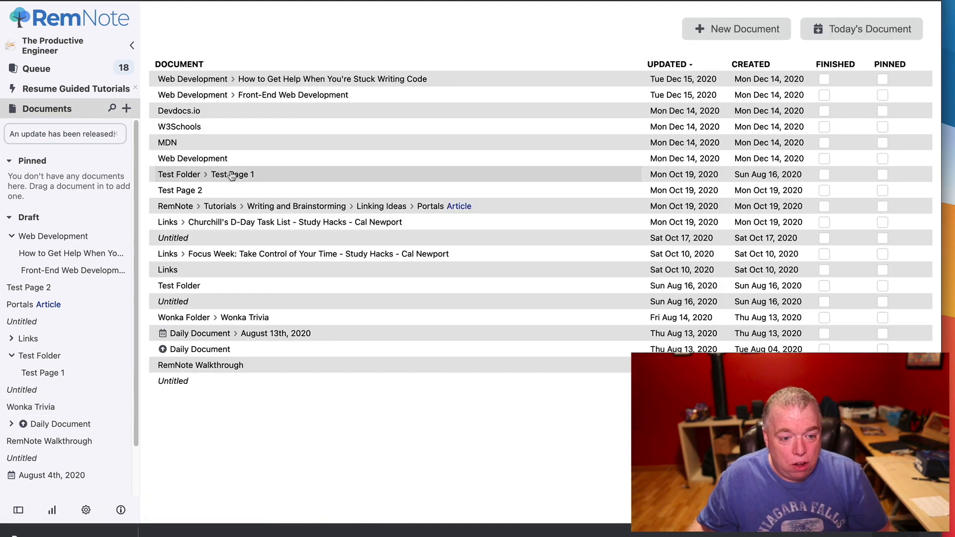
{"action": "mouse_move", "coordinate": [288, 100]}
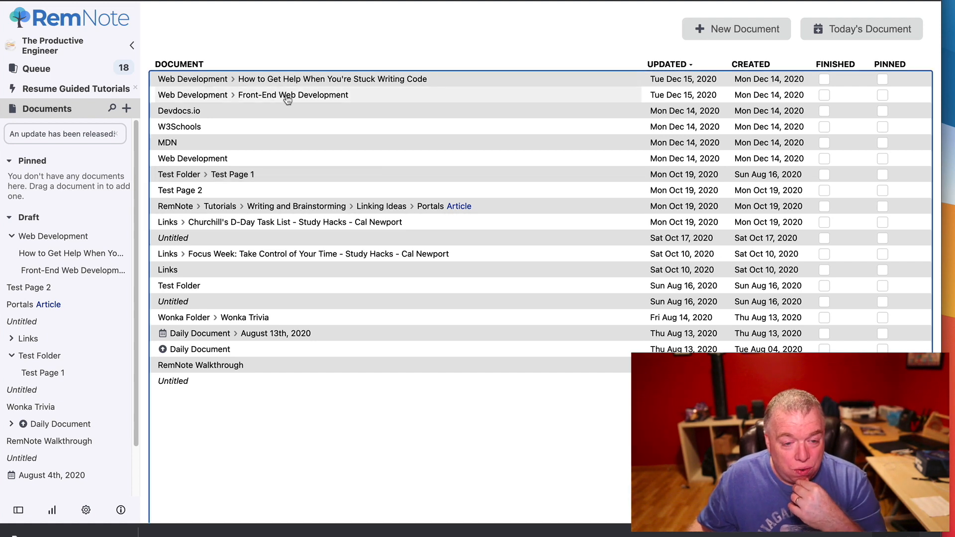
{"action": "left_click", "coordinate": [293, 95]}
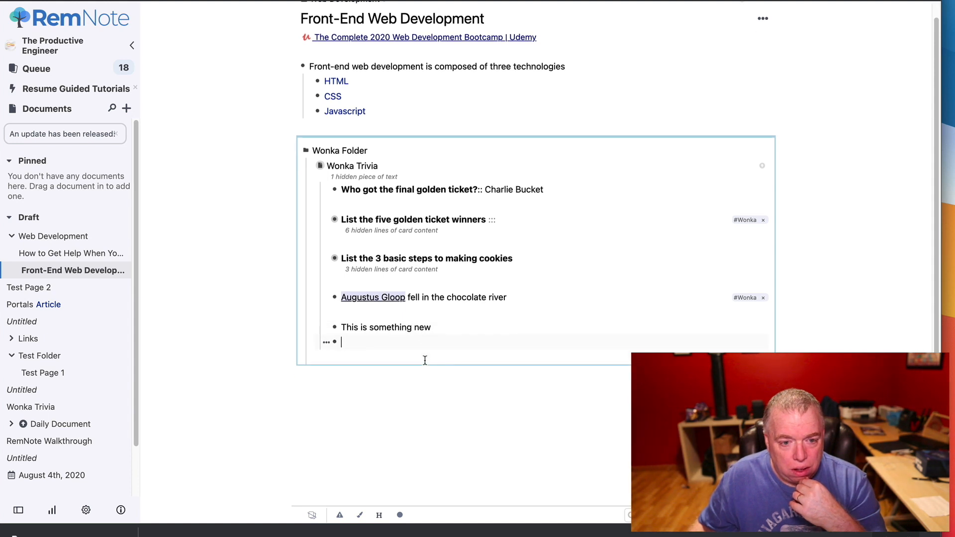
{"action": "left_click", "coordinate": [298, 150]}
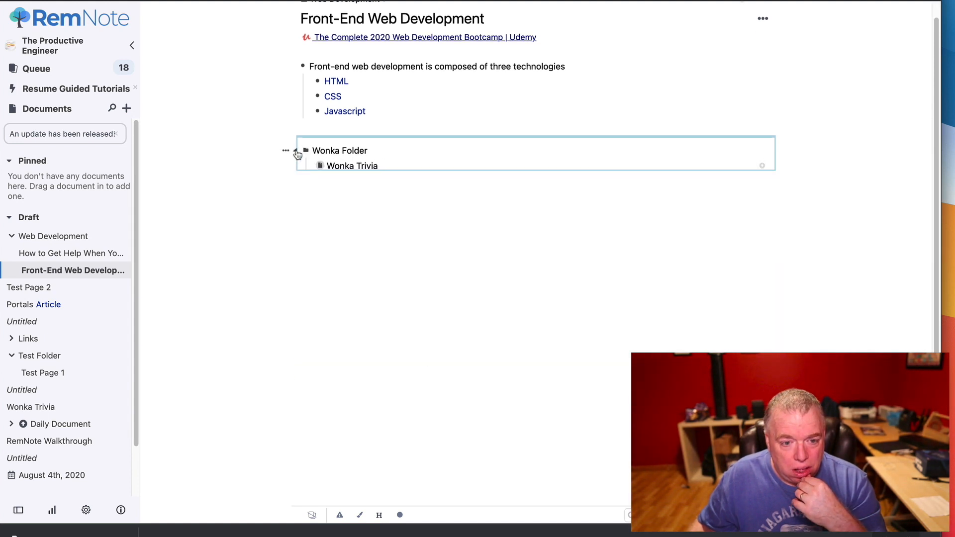
{"action": "left_click", "coordinate": [310, 166]}
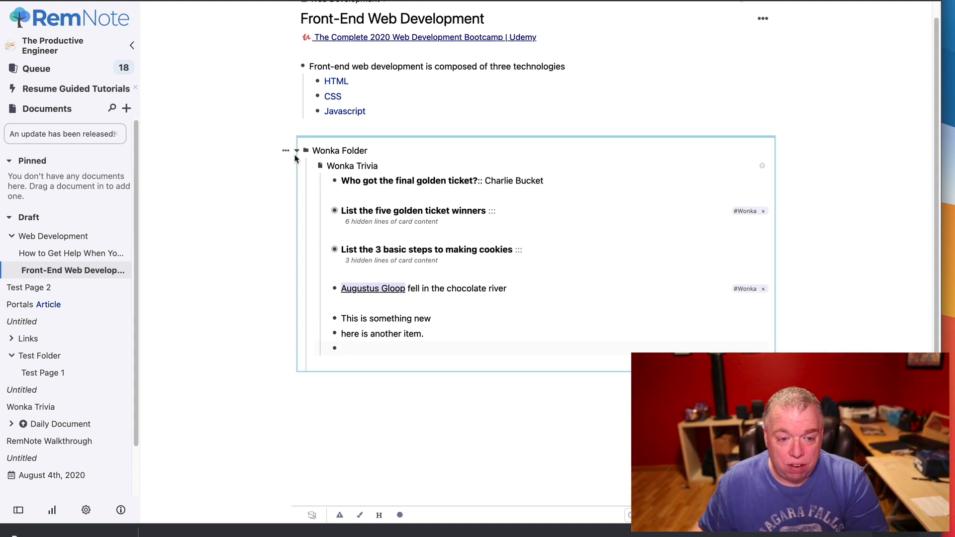
{"action": "left_click", "coordinate": [297, 150]}
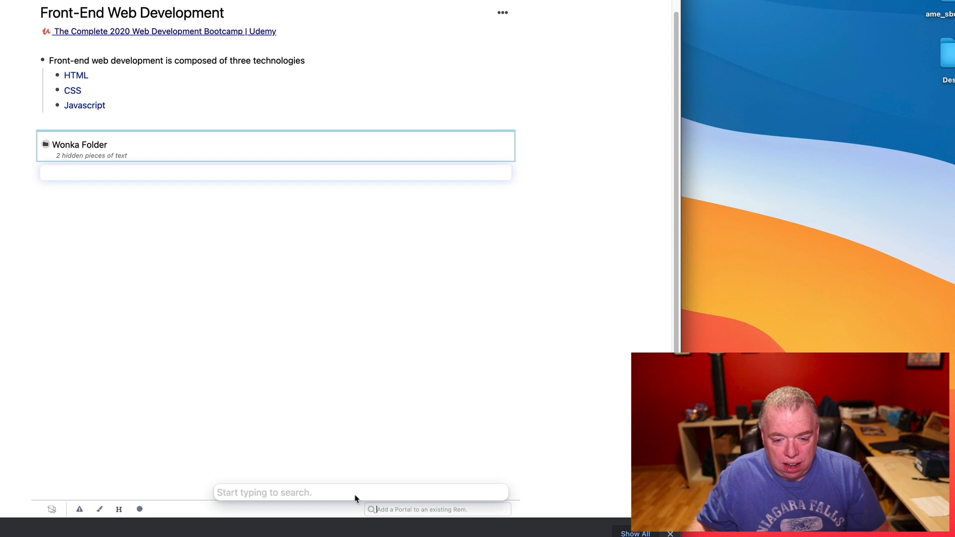
Step: Create a new Headings rem as a portal in Front-End Web Development
{"action": "type", "text": "He"}
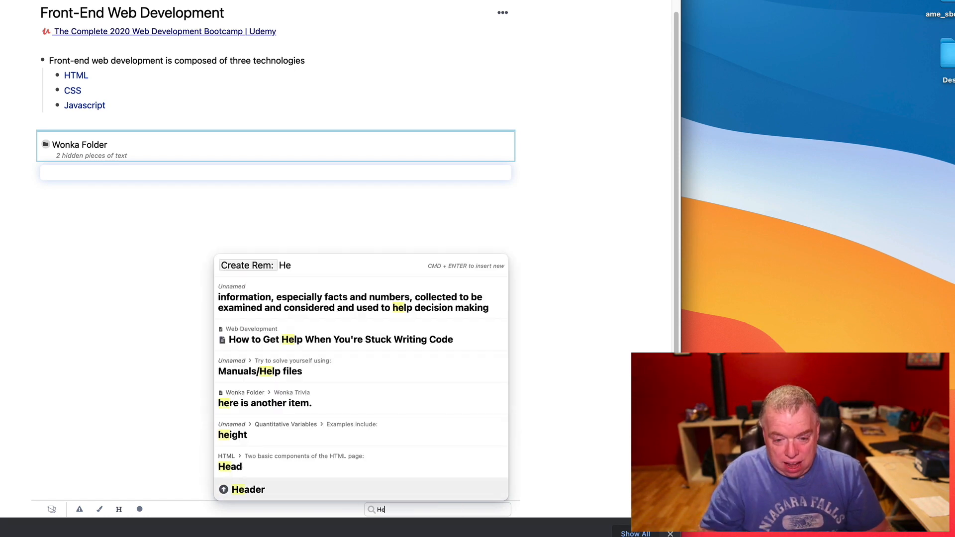
{"action": "type", "text": "Headings"}
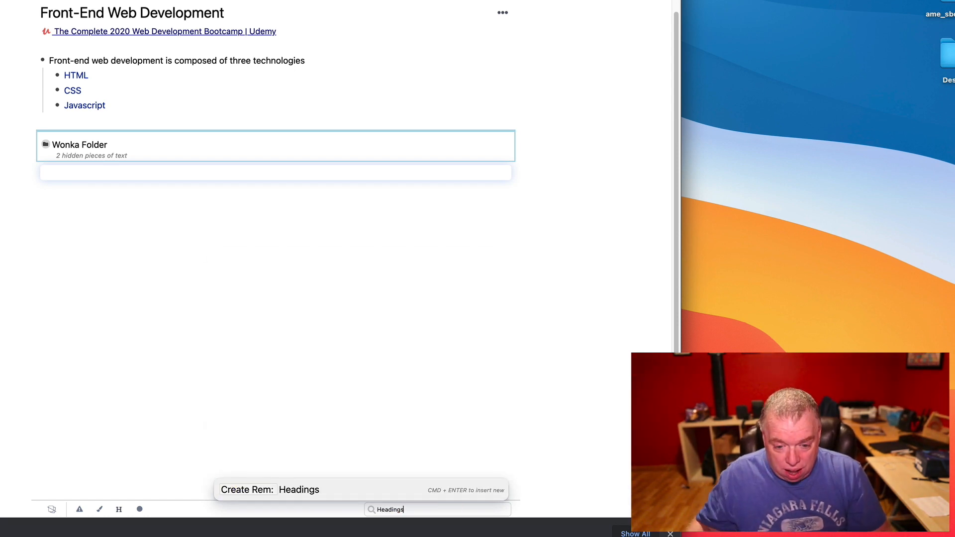
{"action": "key", "text": "enter"}
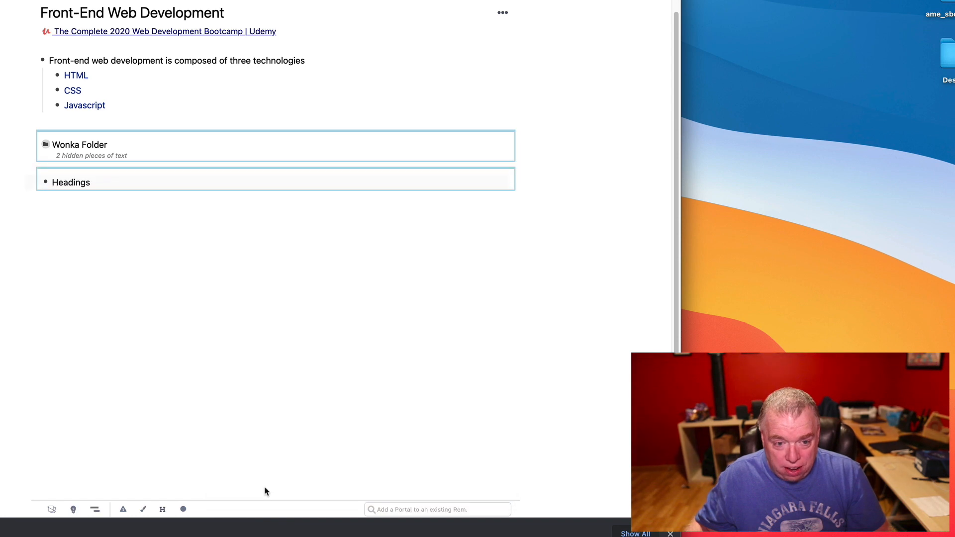
{"action": "key", "text": "enter"}
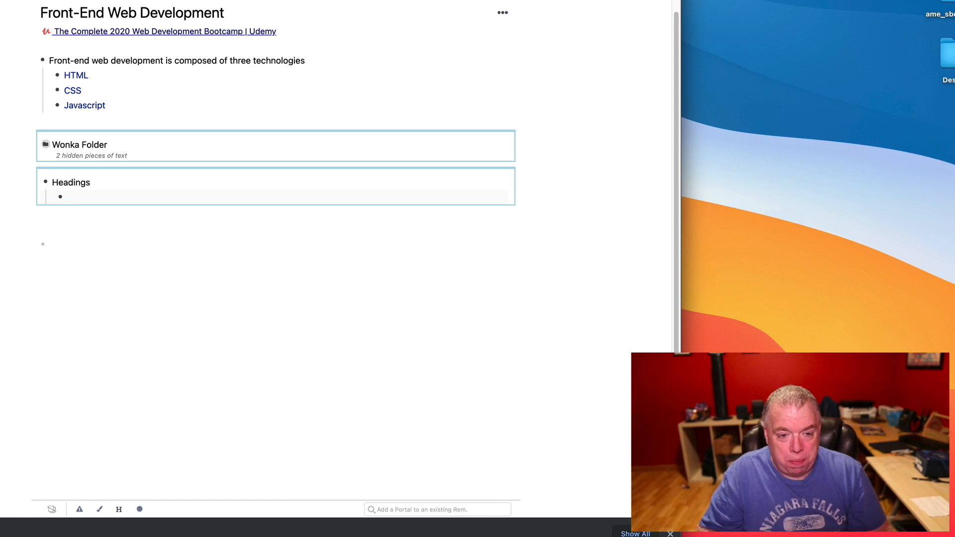
Step: Add the note 'There are six heading levels in HTML' with H1 - H6 indented beneath
{"action": "type", "text": "There are"}
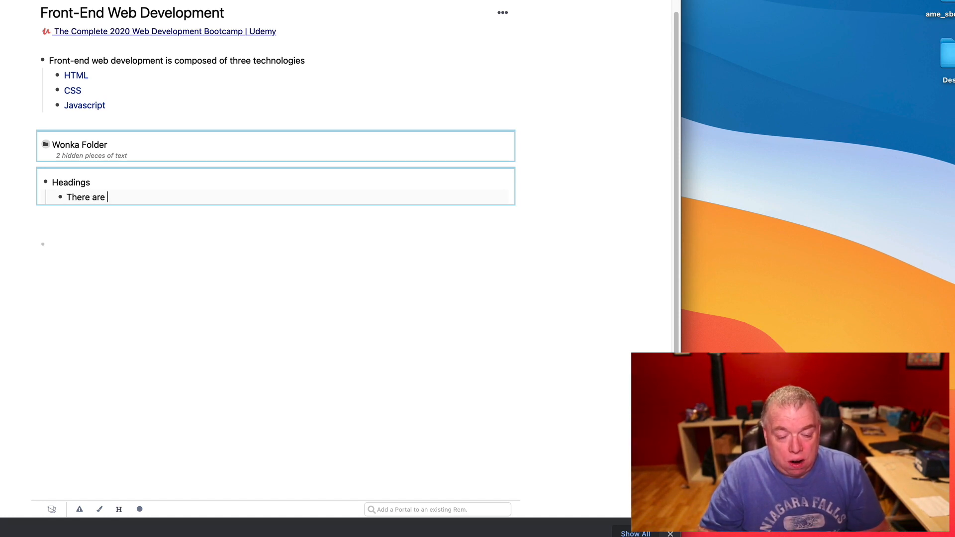
{"action": "type", "text": "six"}
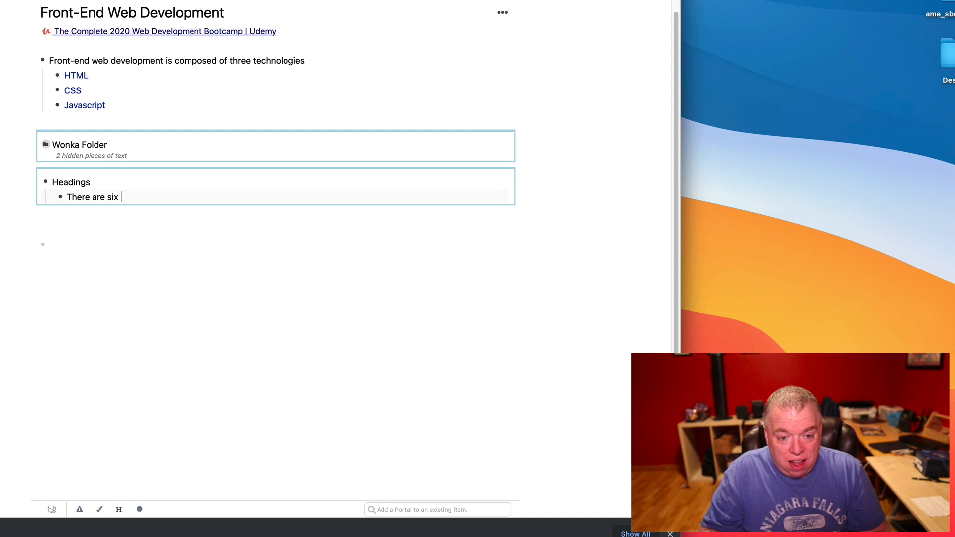
{"action": "type", "text": "heading lev"}
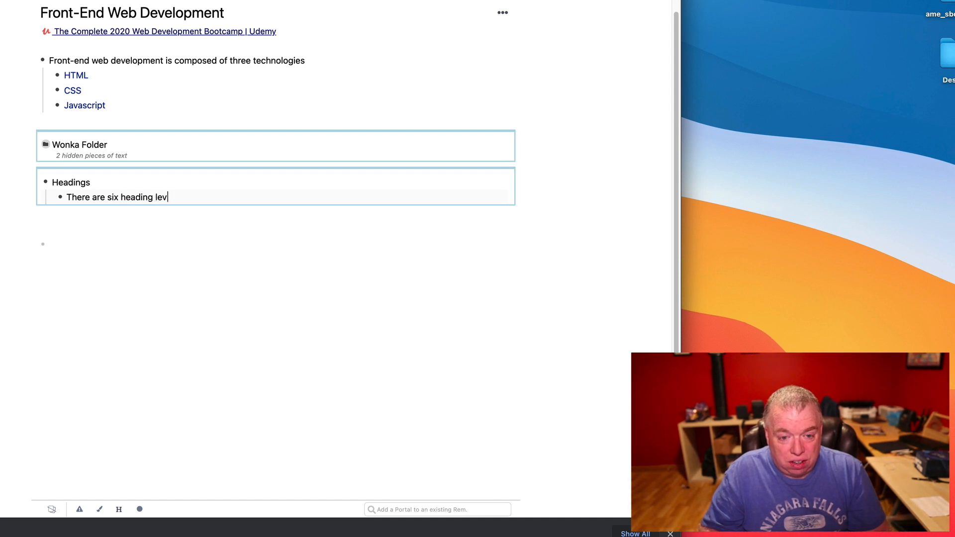
{"action": "type", "text": "els in HTML"}
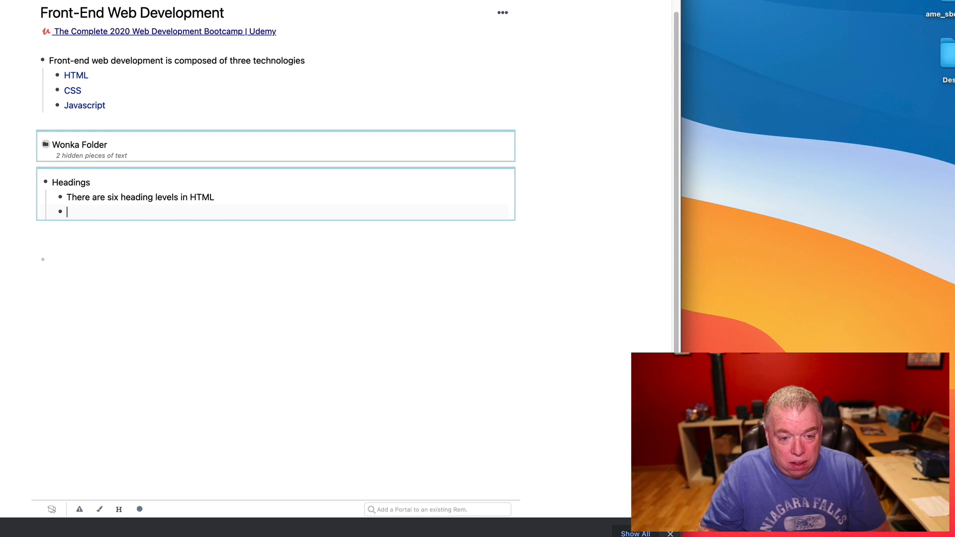
{"action": "type", "text": "H1 -"}
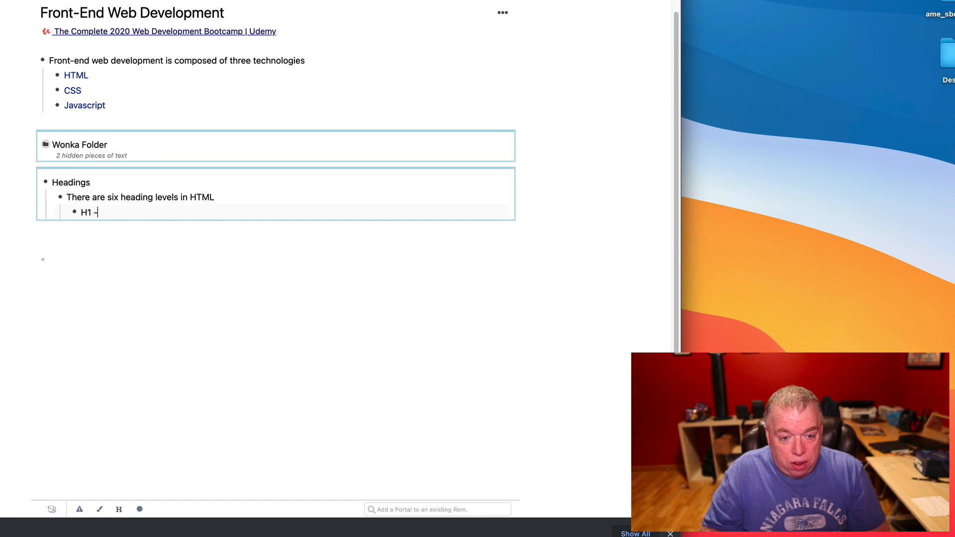
{"action": "type", "text": "H6"}
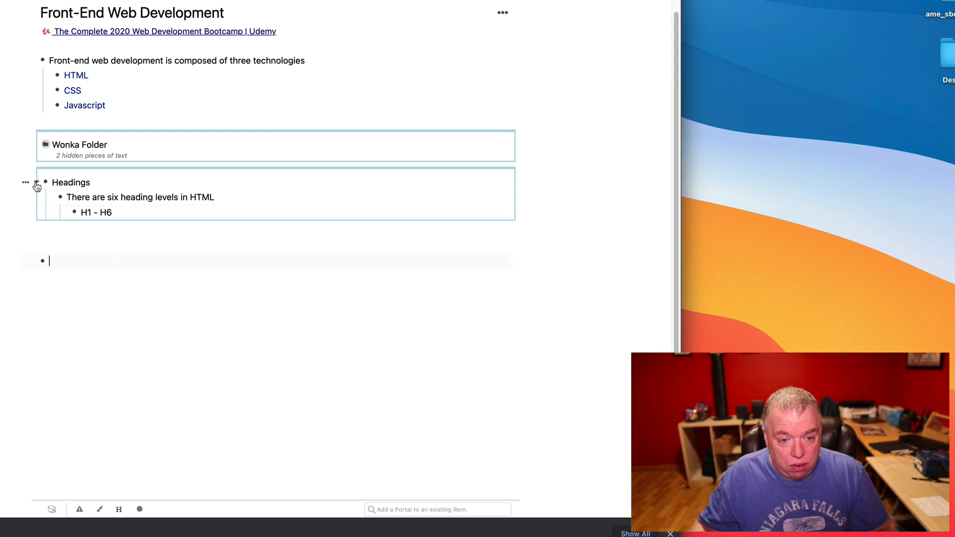
{"action": "left_click", "coordinate": [42, 183]}
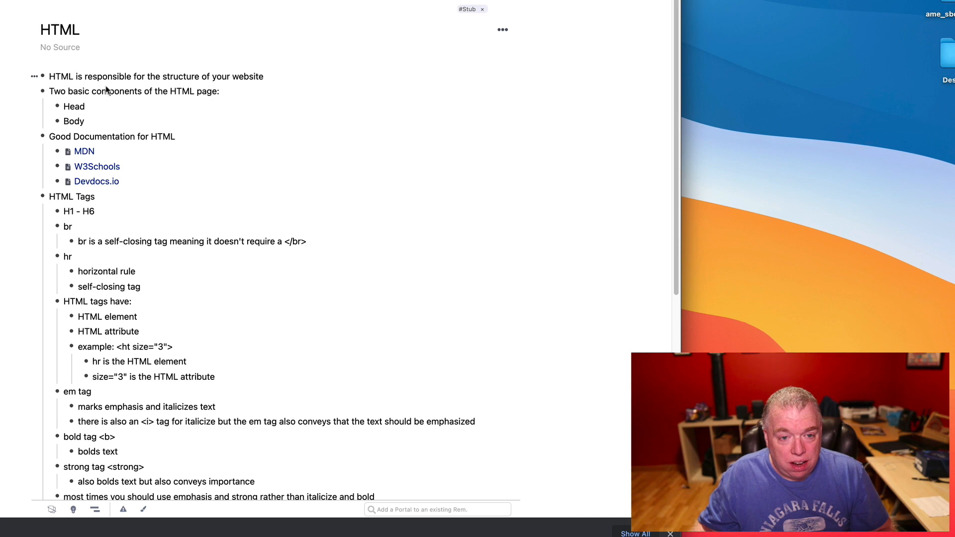
Step: Scroll to the end of the HTML document and start a portal after the comments notes
{"action": "scroll", "scroll_direction": "down", "scroll_amount": 3}
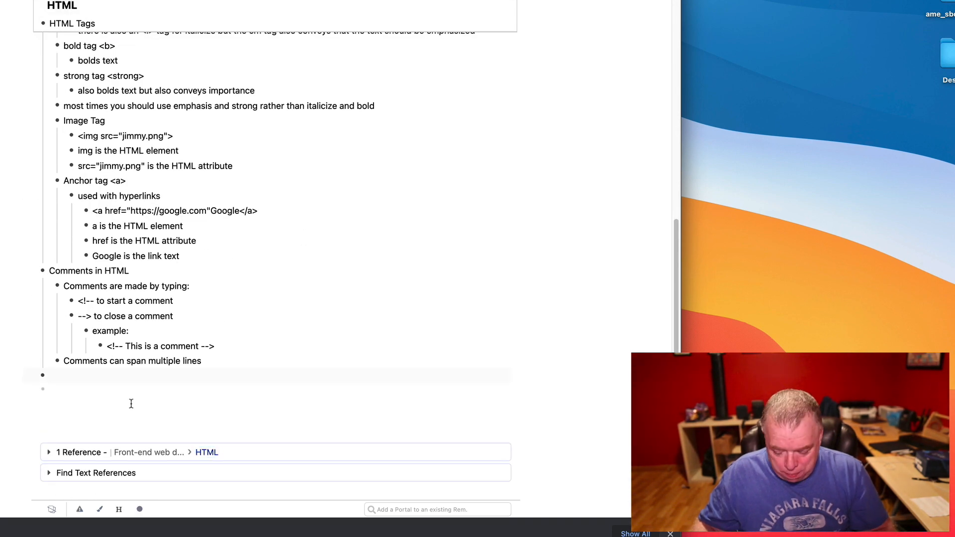
{"action": "left_click", "coordinate": [436, 510]}
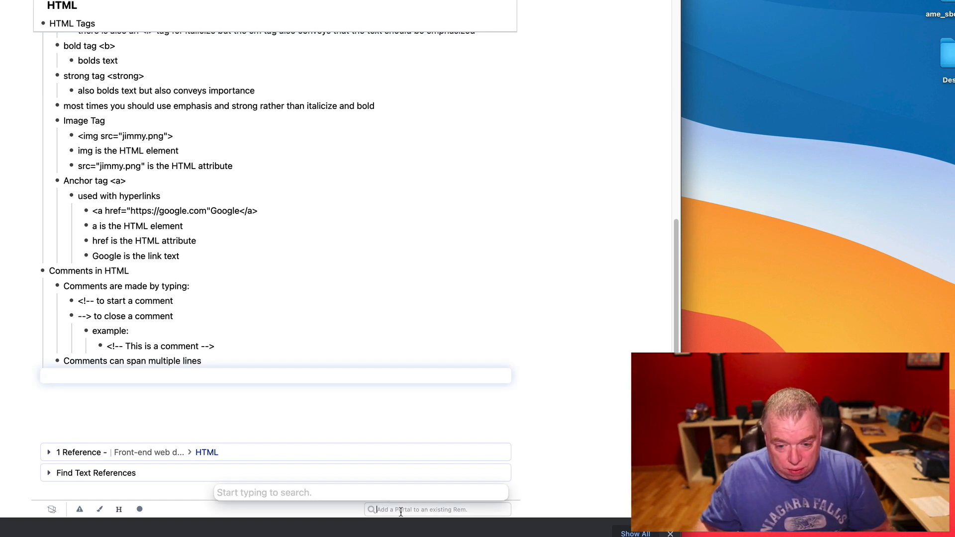
Step: Embed the existing Headings rem, expand it, and add 'H1 is the biggest heading'
{"action": "type", "text": "heading"}
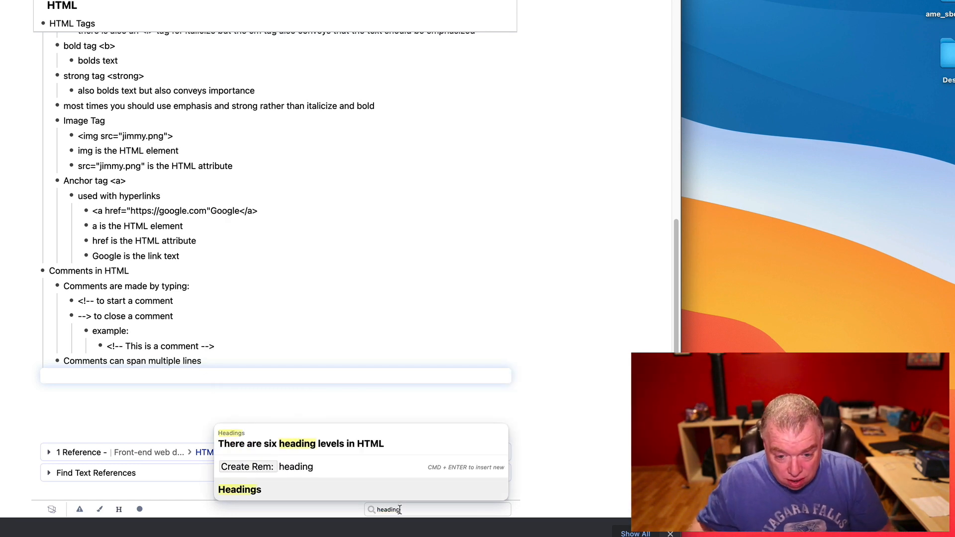
{"action": "left_click", "coordinate": [239, 489]}
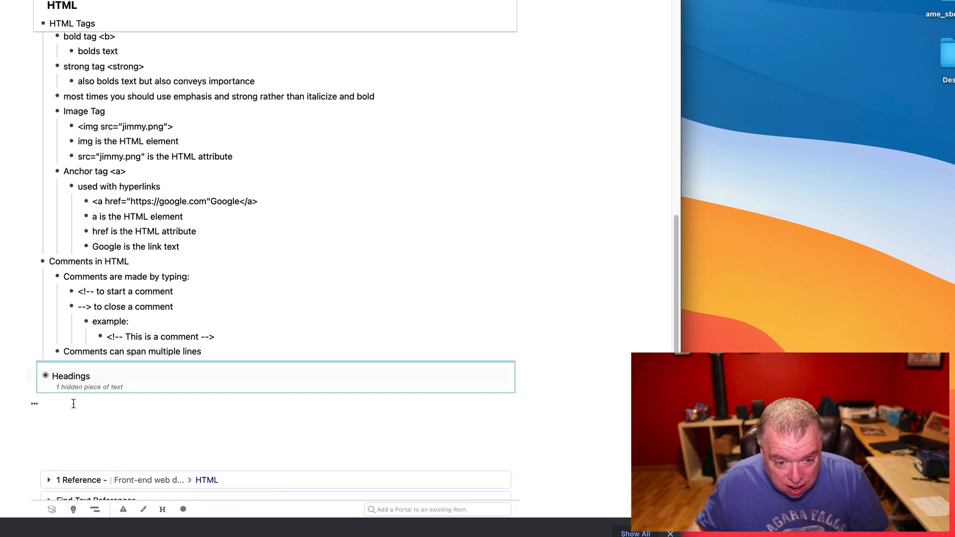
{"action": "left_click", "coordinate": [70, 376]}
{"action": "type", "text": "H1 - H6"}
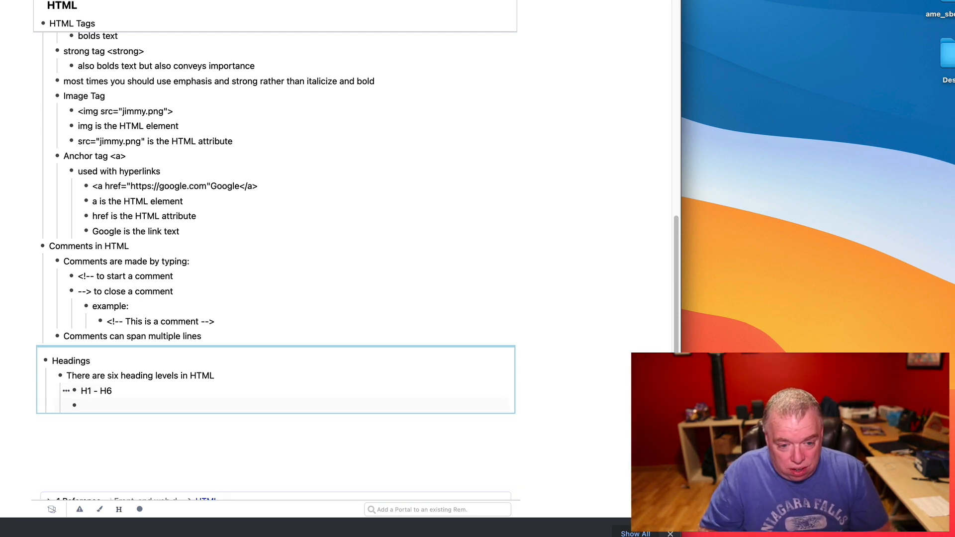
{"action": "type", "text": "H1 is the"}
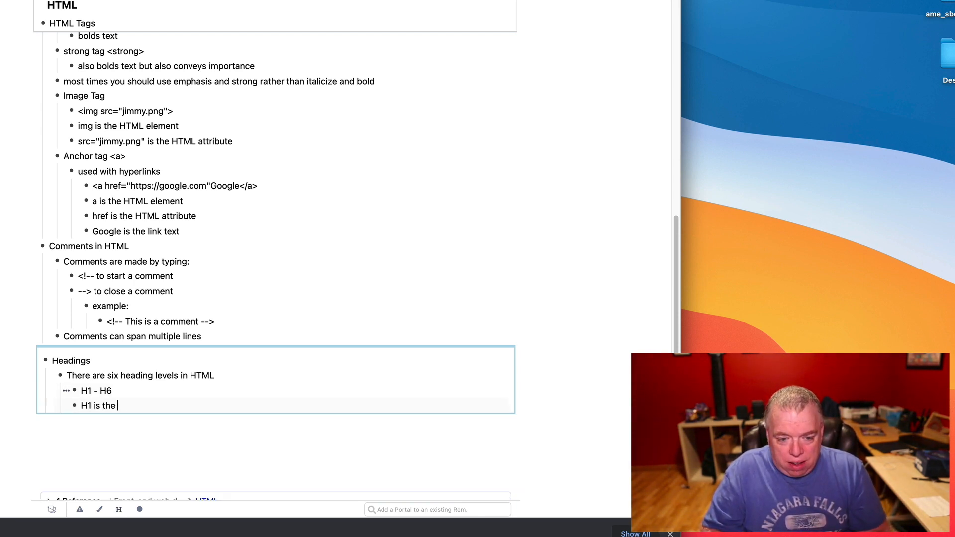
{"action": "type", "text": "biggest"}
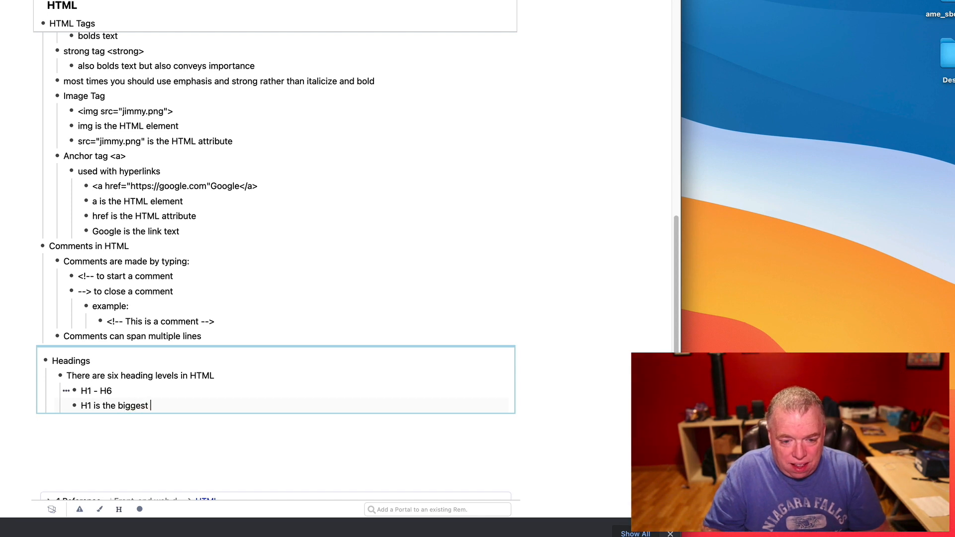
{"action": "type", "text": "heading"}
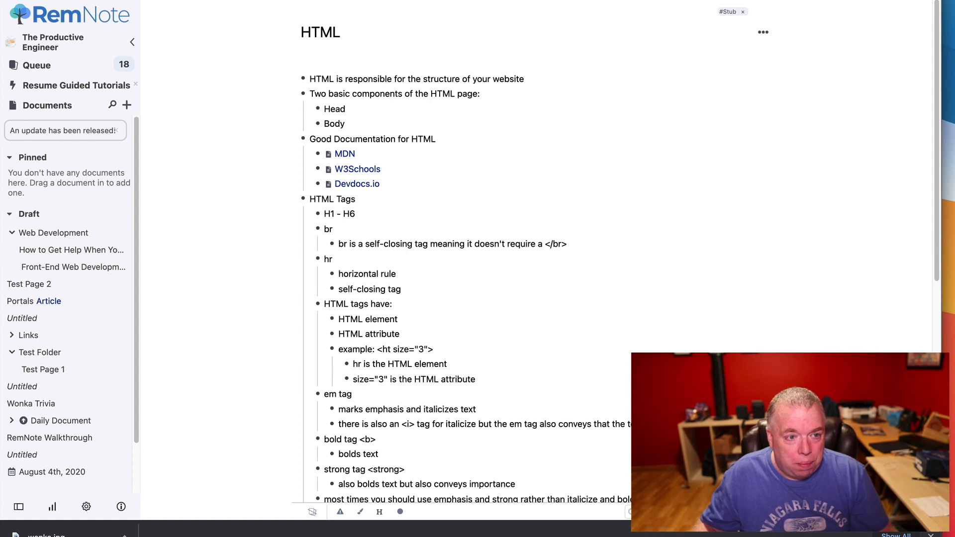
Step: Embed the Headings portal on the Web Development folder page and expand its H1–H6 notes
{"action": "left_click", "coordinate": [71, 266]}
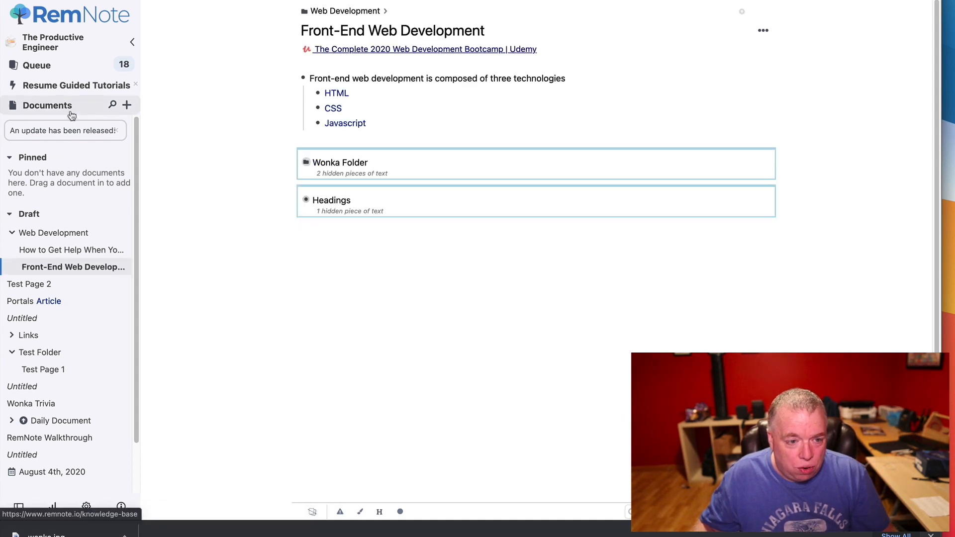
{"action": "left_click", "coordinate": [47, 105]}
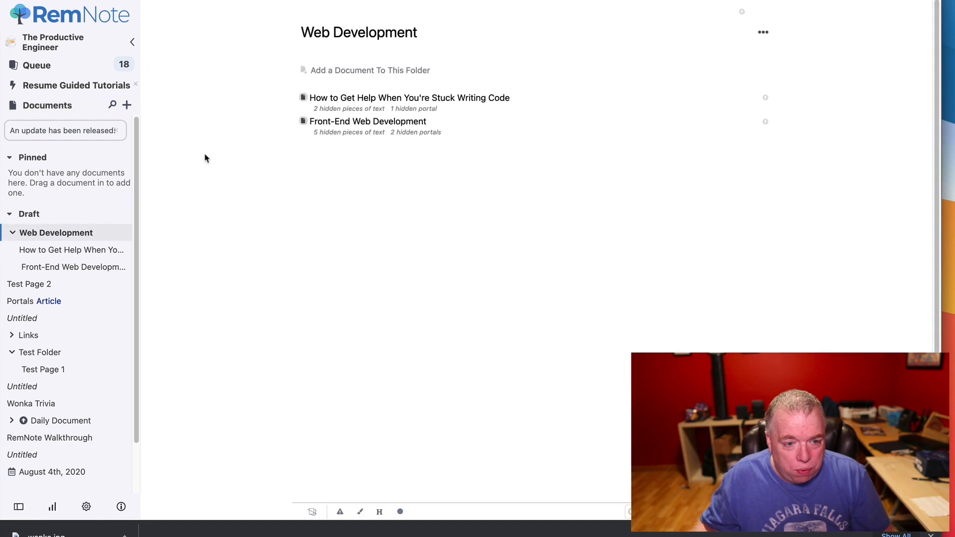
{"action": "left_click", "coordinate": [346, 174]}
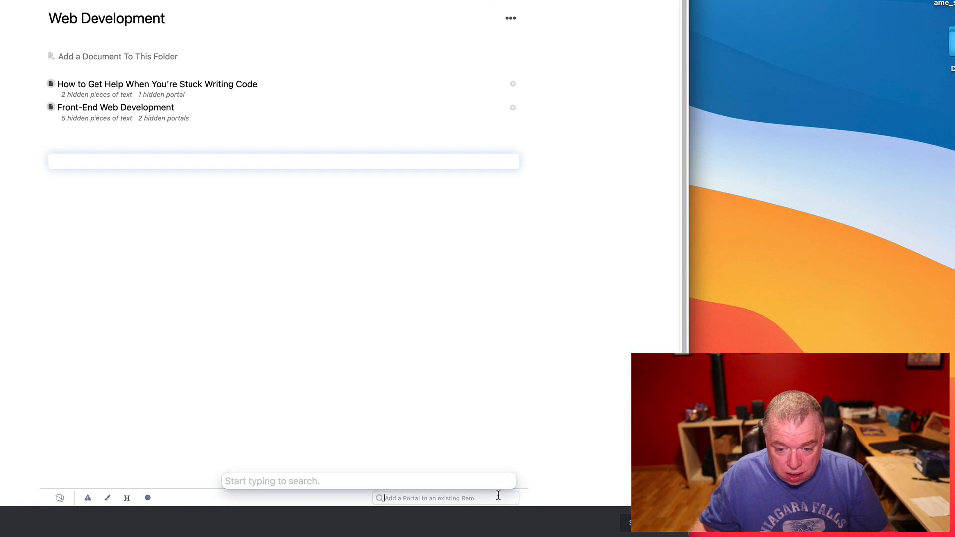
{"action": "type", "text": "heading"}
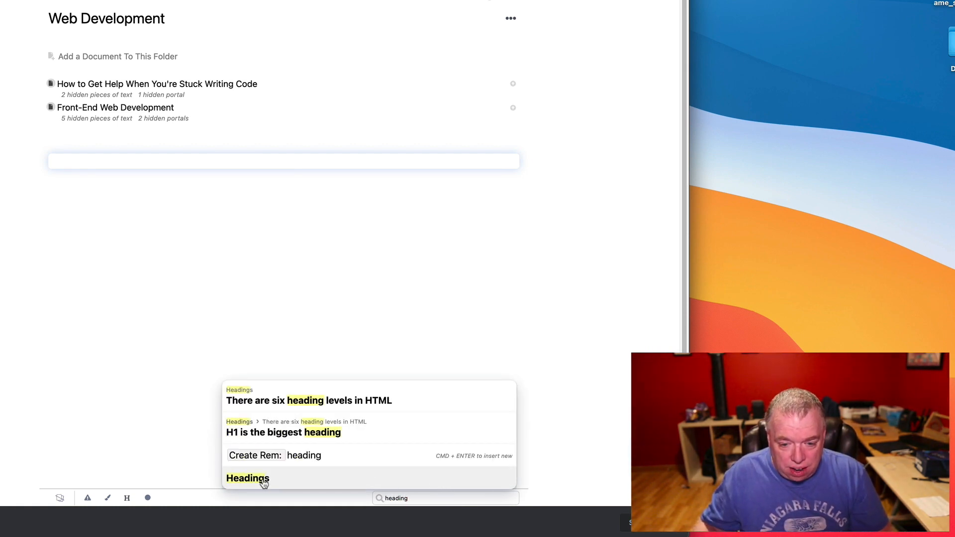
{"action": "left_click", "coordinate": [248, 478]}
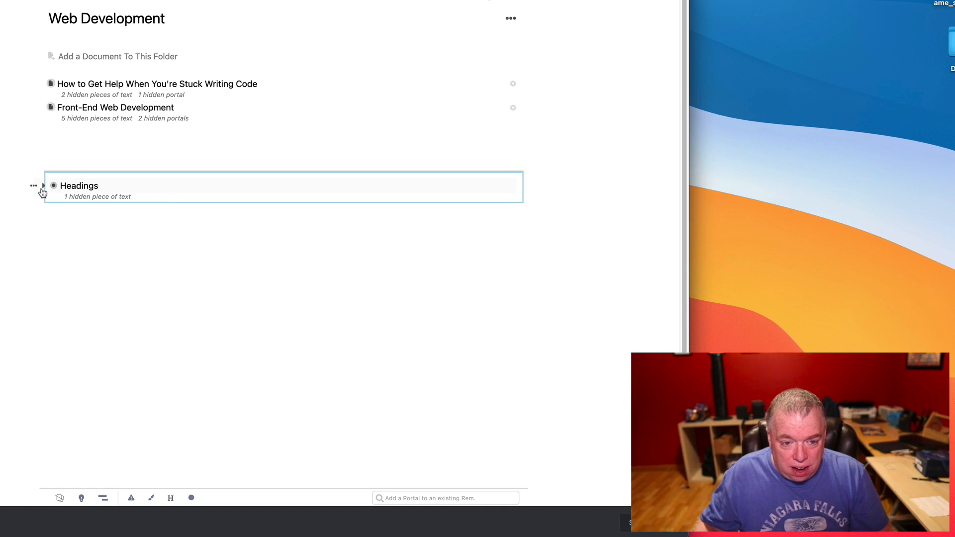
{"action": "left_click", "coordinate": [43, 185]}
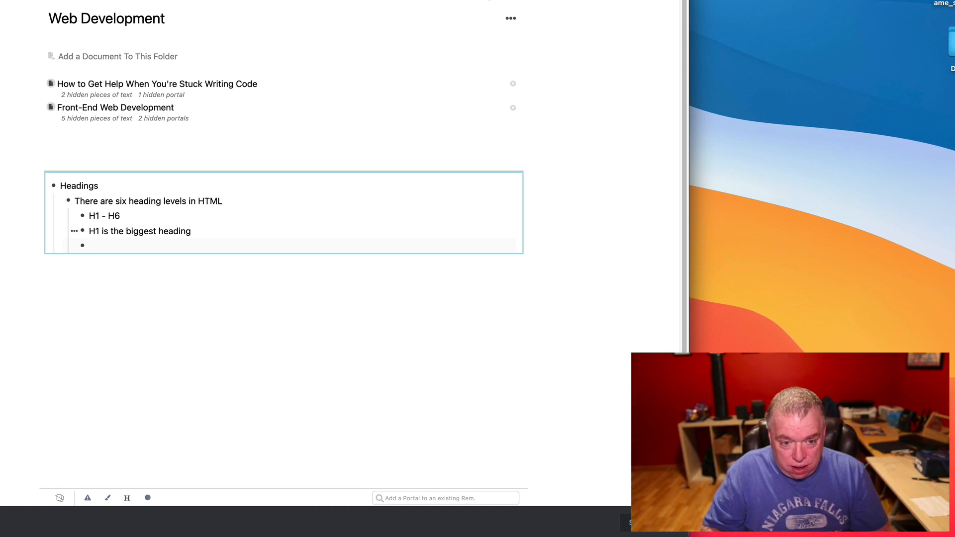
{"action": "type", "text": "H6"}
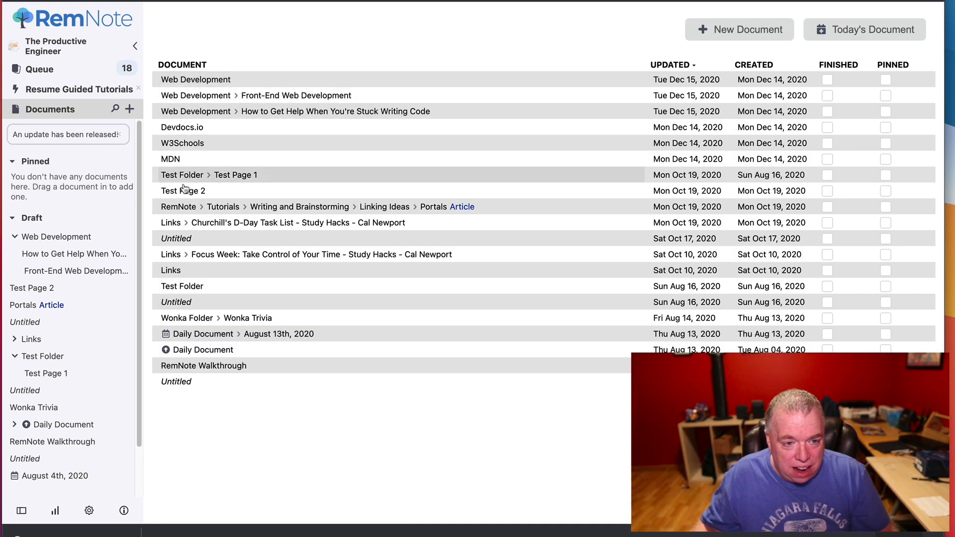
{"action": "mouse_move", "coordinate": [351, 340]}
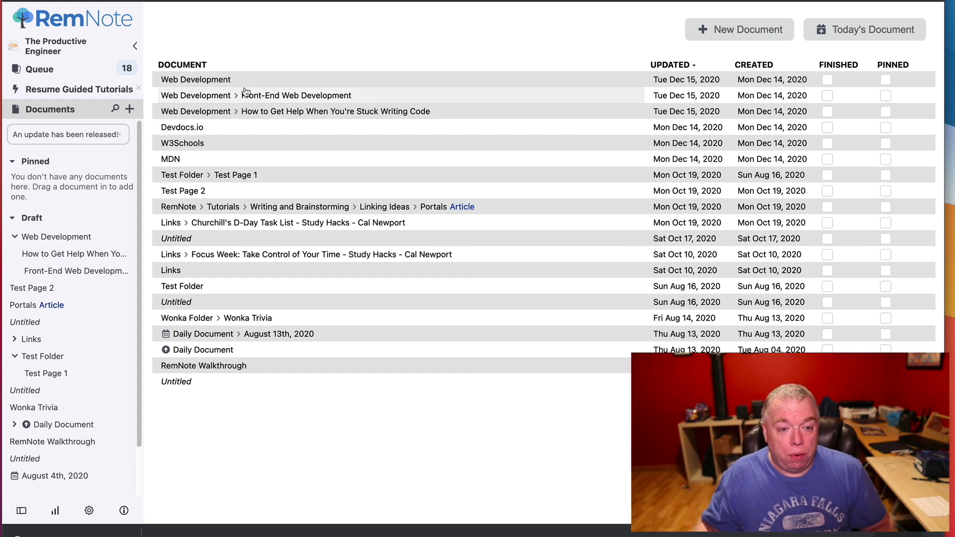
{"action": "mouse_move", "coordinate": [413, 280]}
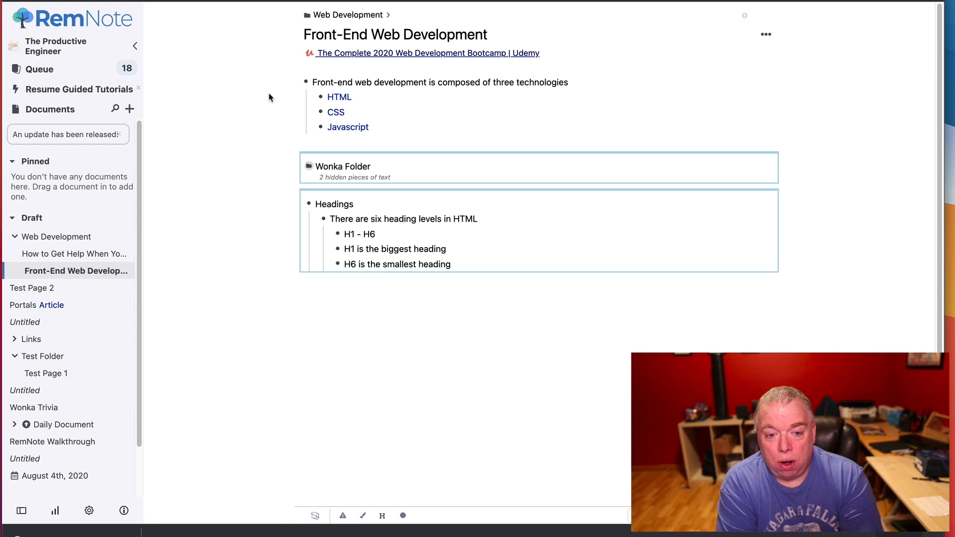
{"action": "mouse_move", "coordinate": [373, 201]}
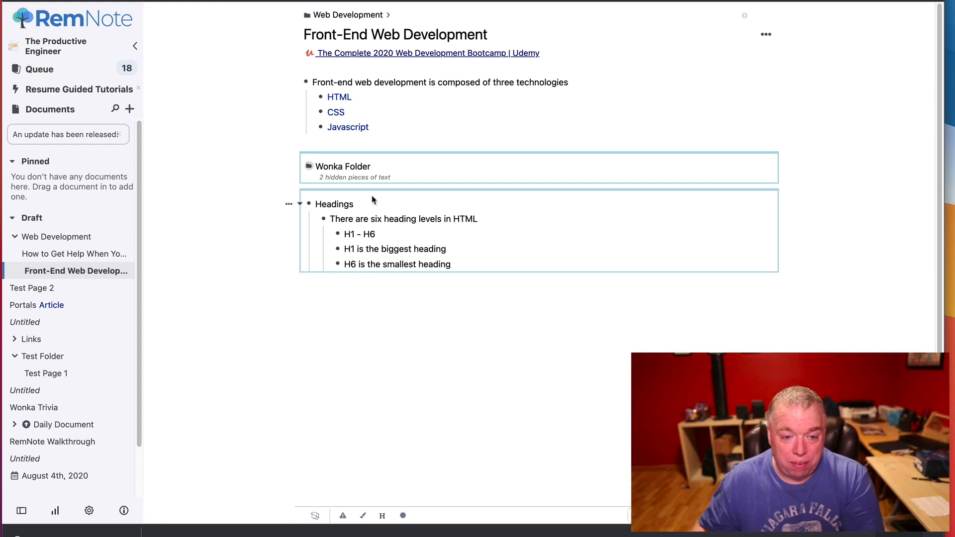